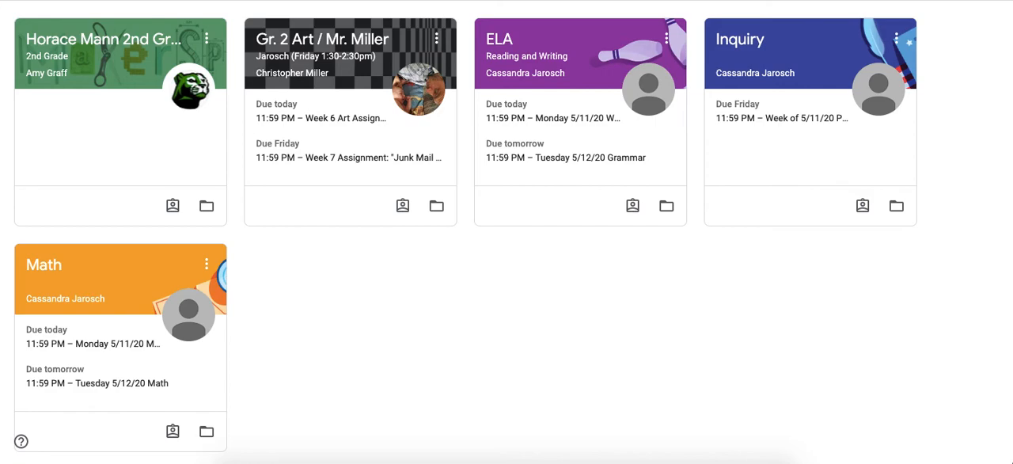
mouse_move(658, 383)
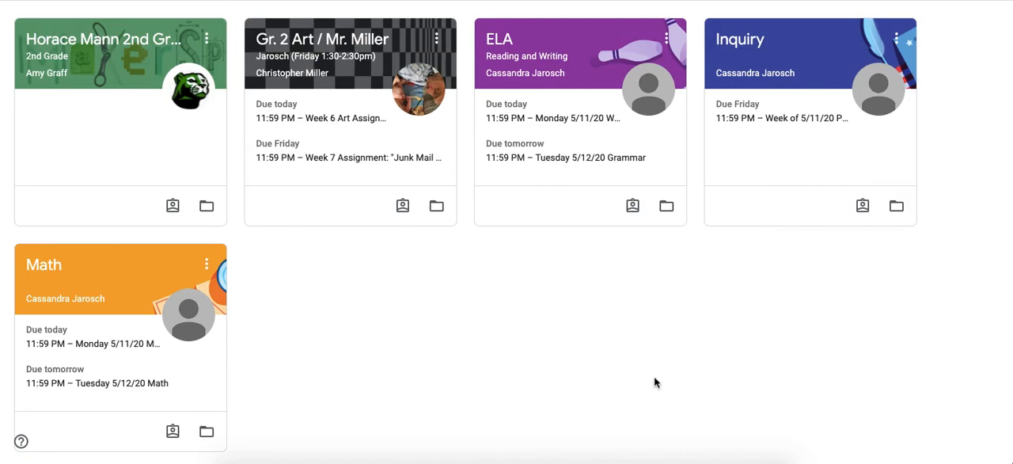
mouse_move(137, 83)
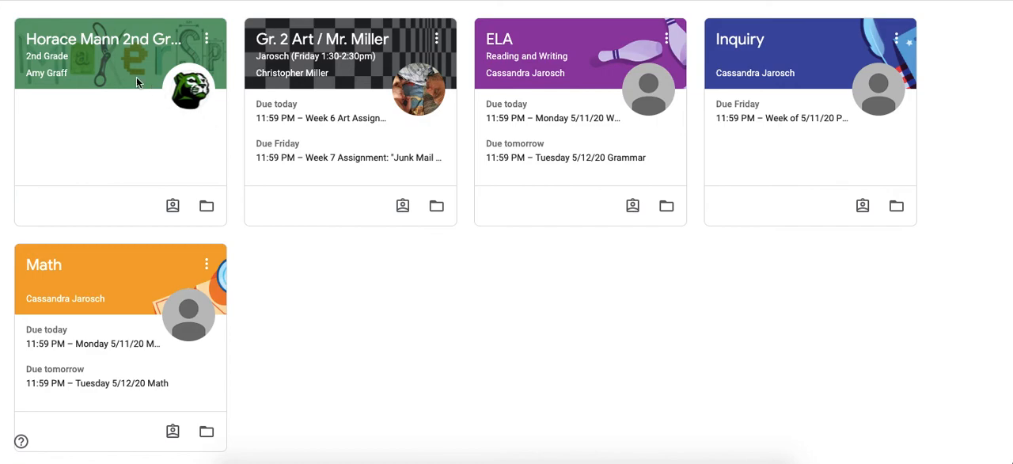
mouse_move(54, 15)
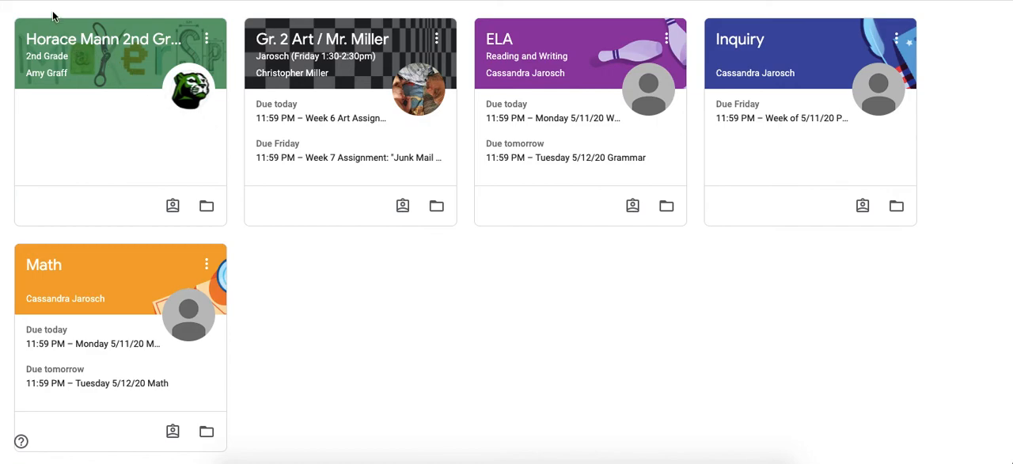
mouse_move(35, 14)
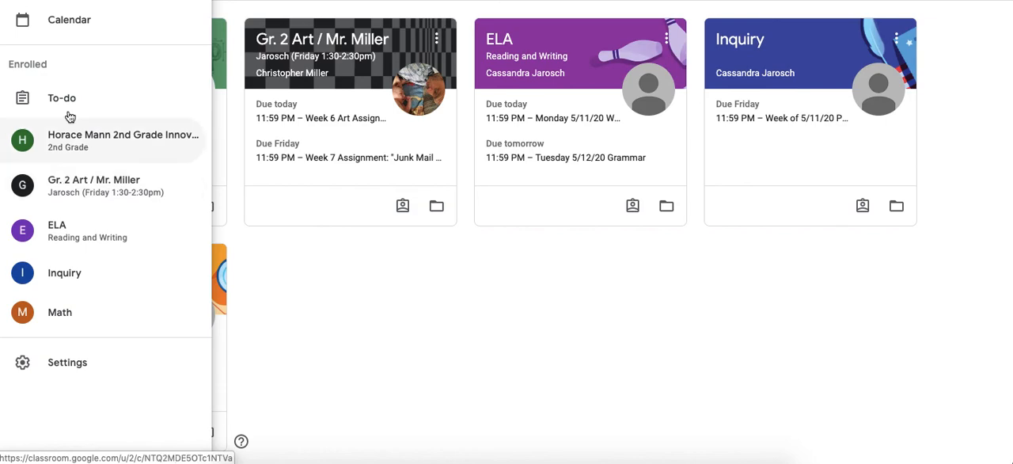
Step: Review the cross-class to-do list, then open the ELA Reading and Writing class stream
left_click(60, 97)
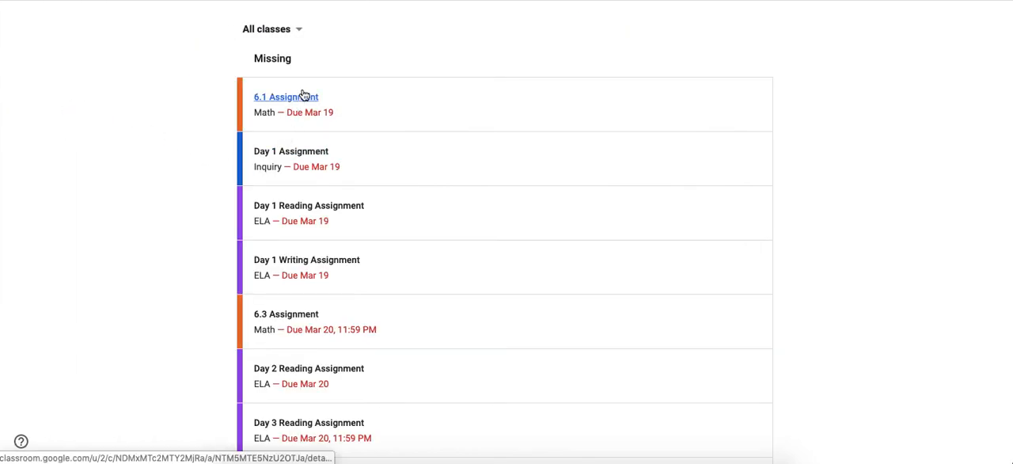
mouse_move(331, 235)
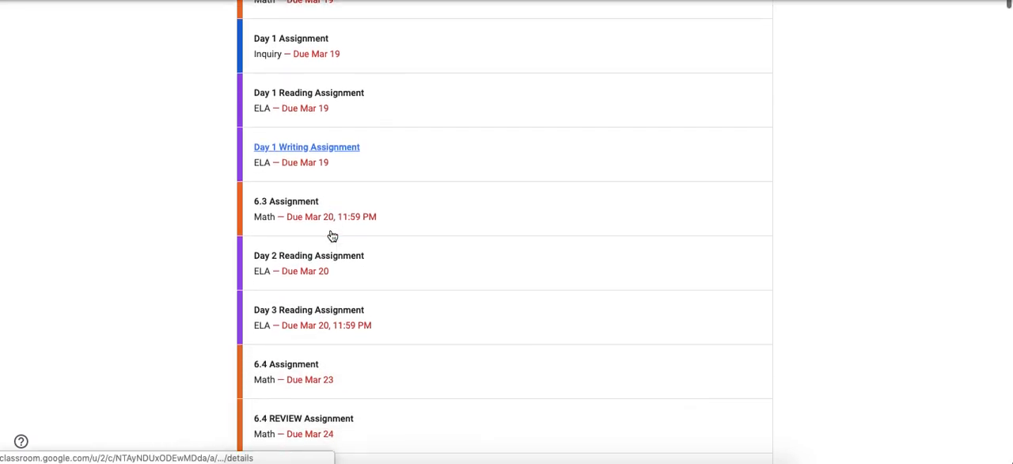
scroll("down", 3)
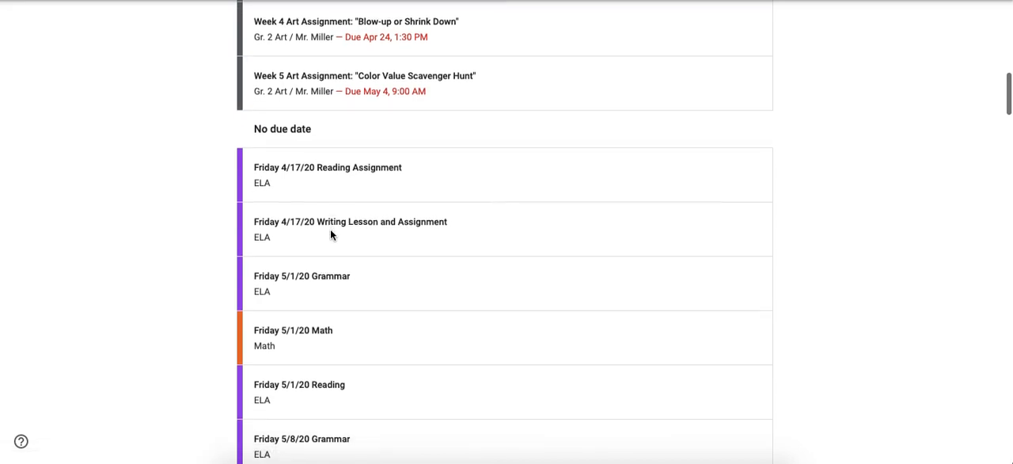
scroll("down", 3)
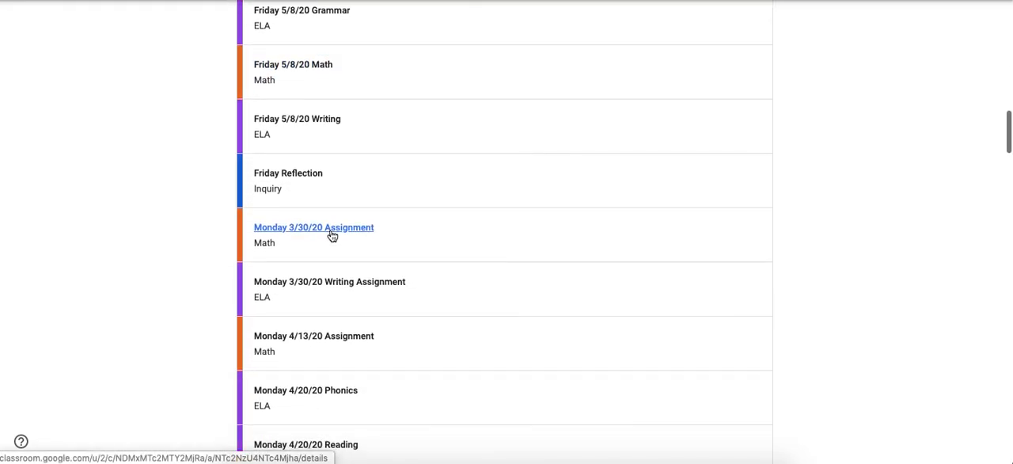
scroll("down", 3)
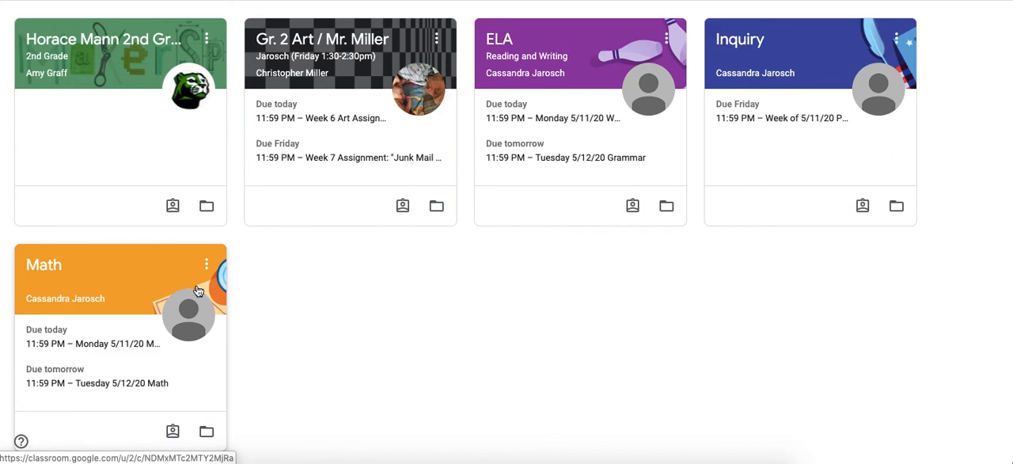
mouse_move(525, 44)
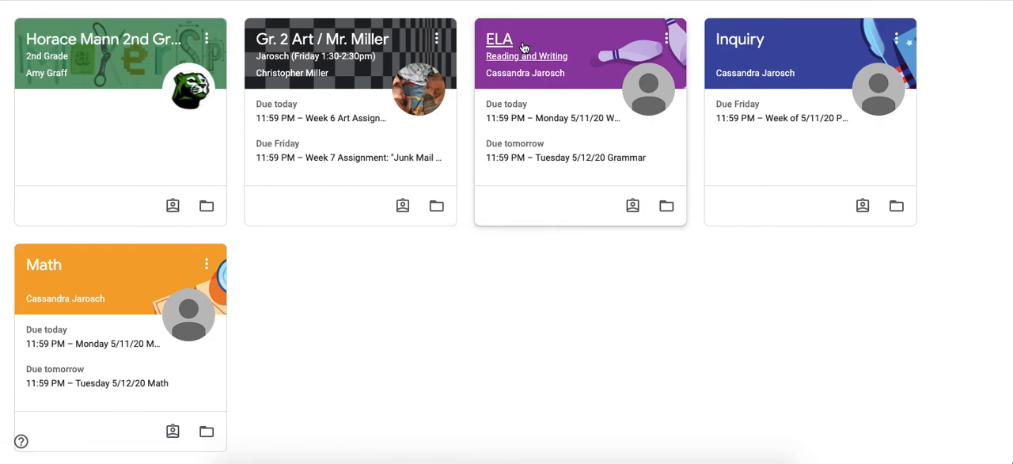
left_click(501, 38)
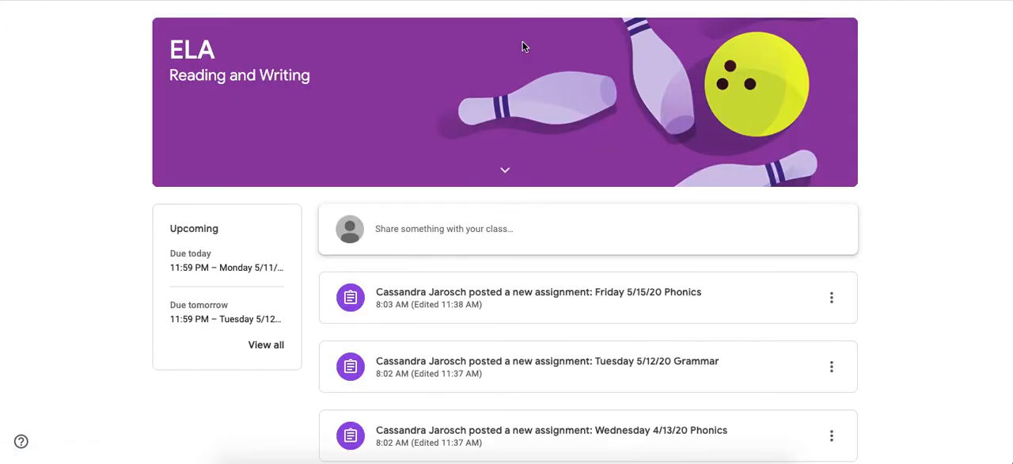
mouse_move(160, 361)
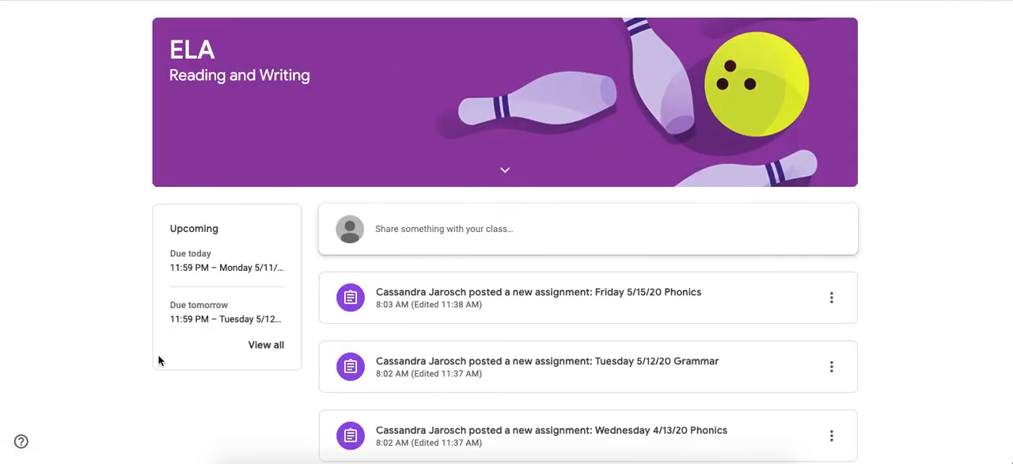
mouse_move(253, 380)
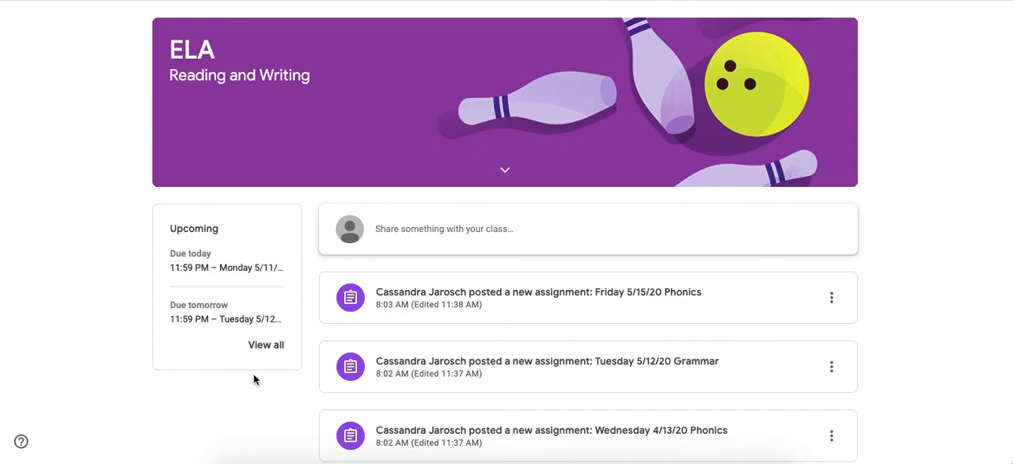
mouse_move(272, 212)
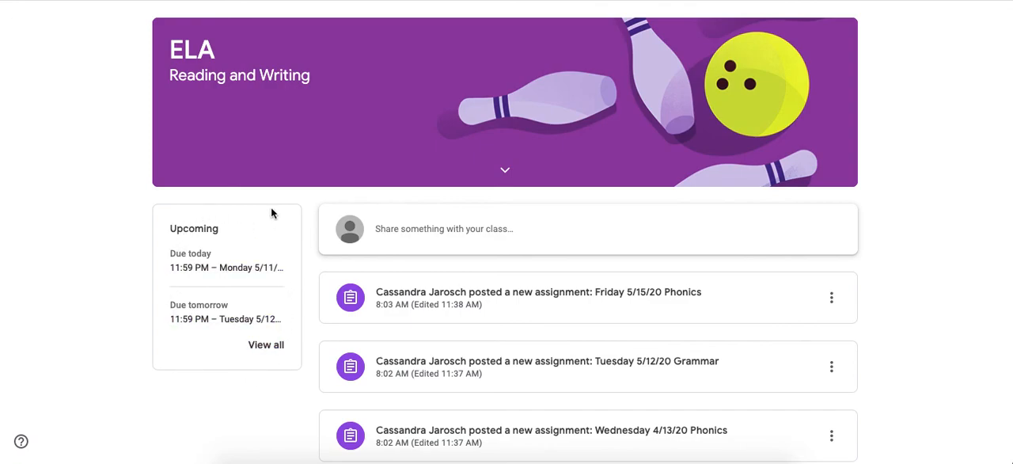
mouse_move(216, 257)
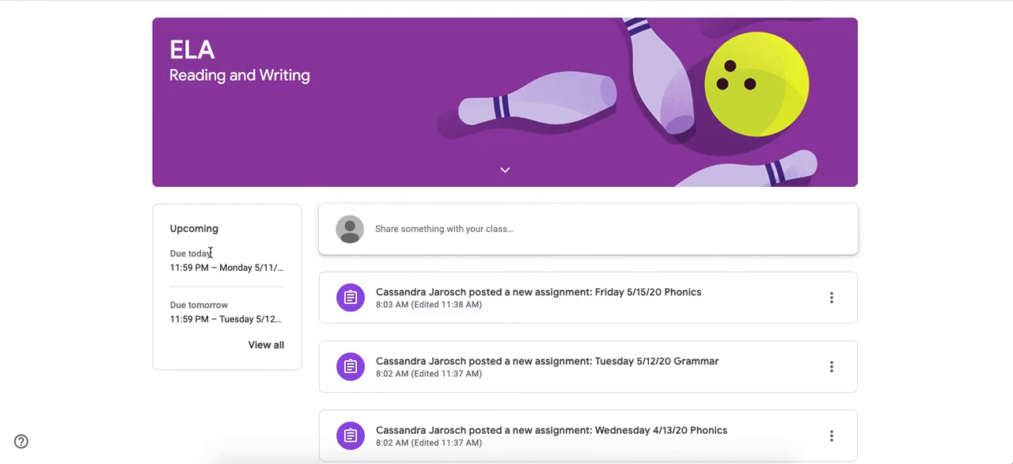
mouse_move(215, 260)
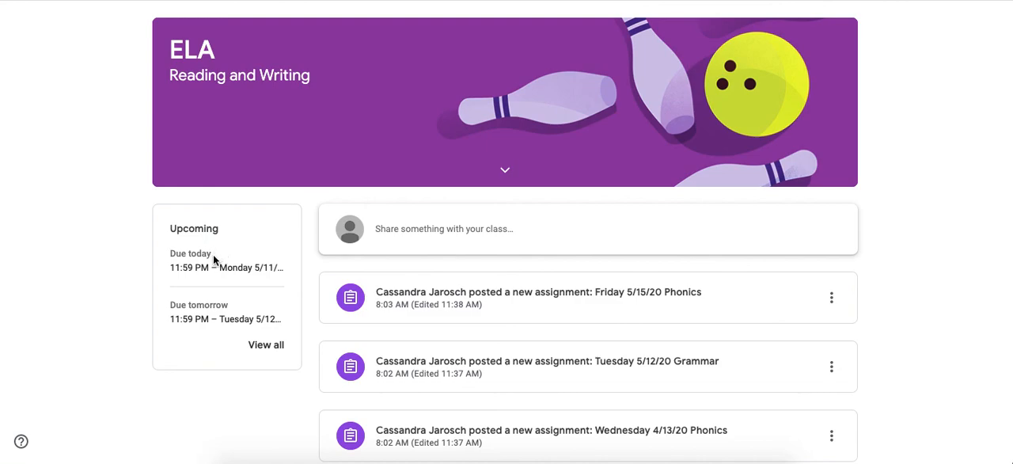
mouse_move(225, 265)
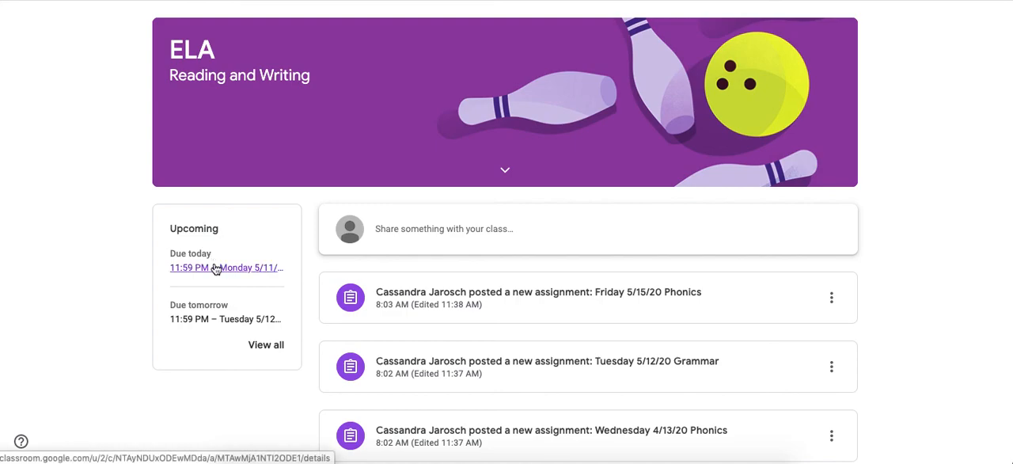
mouse_move(215, 267)
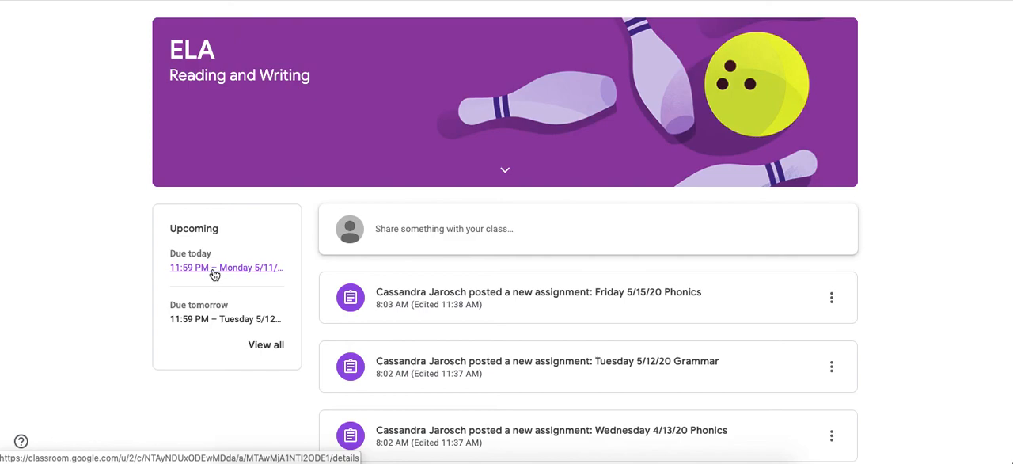
mouse_move(212, 305)
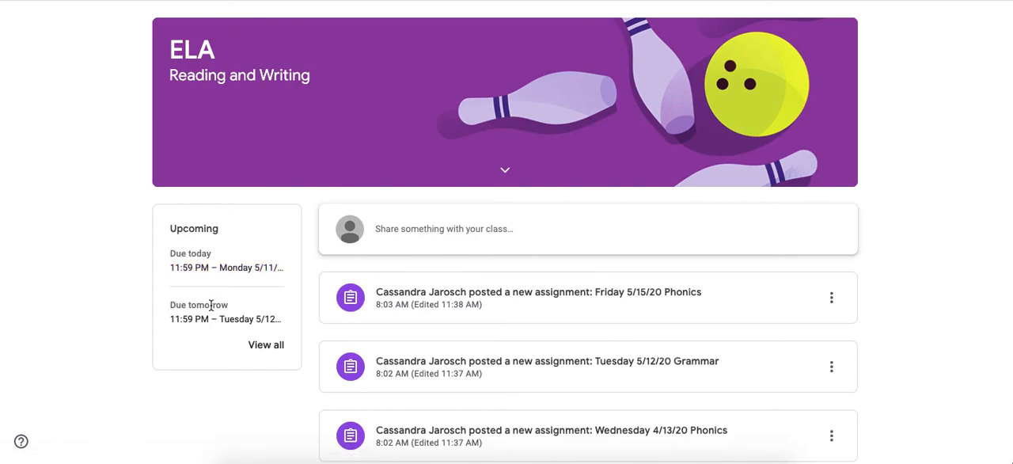
mouse_move(225, 320)
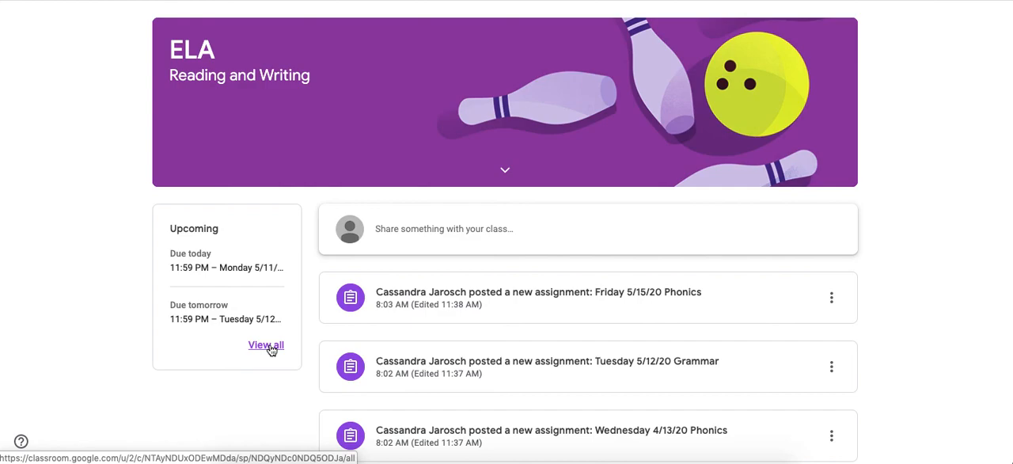
left_click(266, 345)
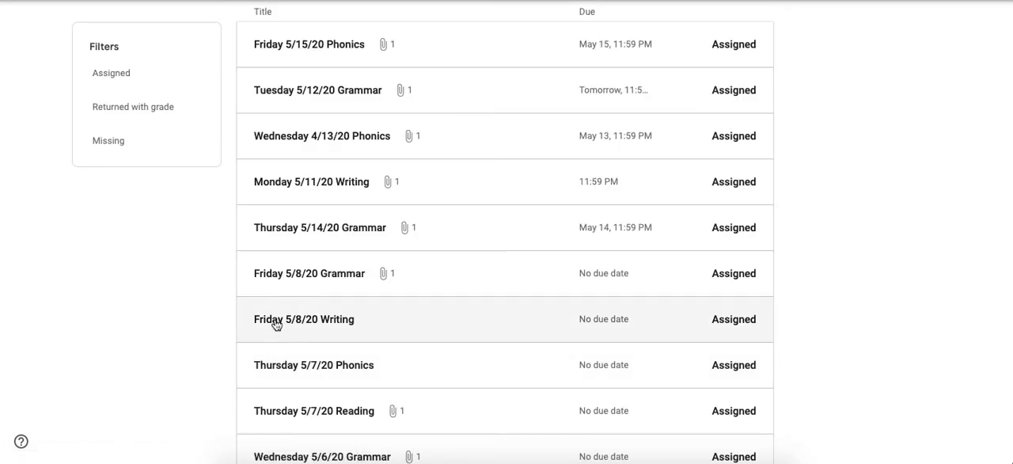
mouse_move(402, 228)
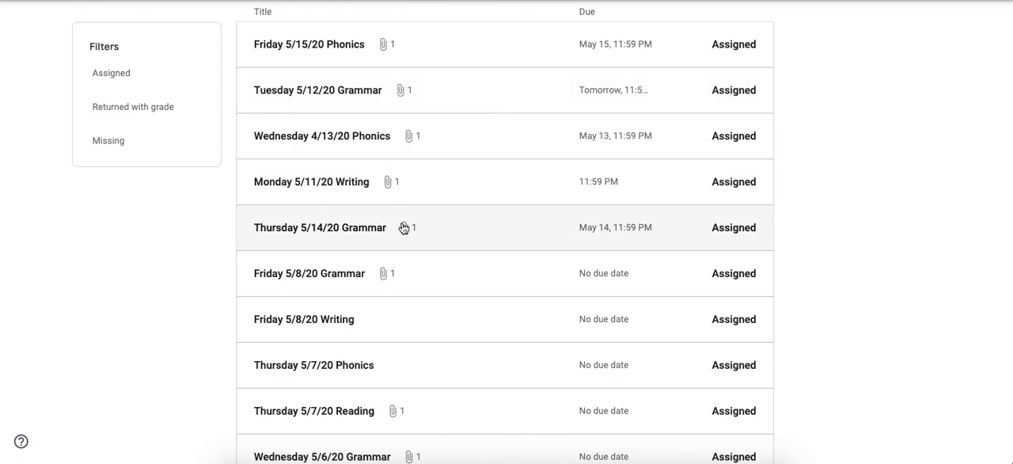
scroll("down", 3)
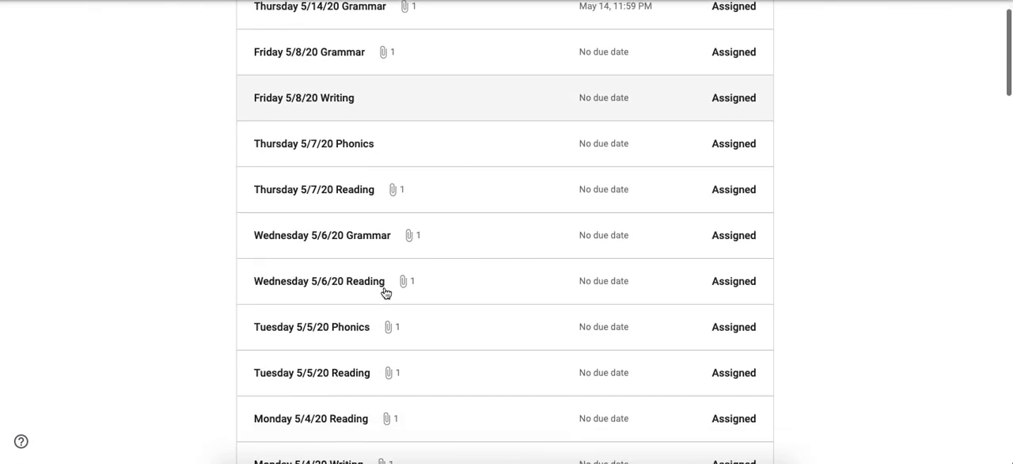
scroll("down", 3)
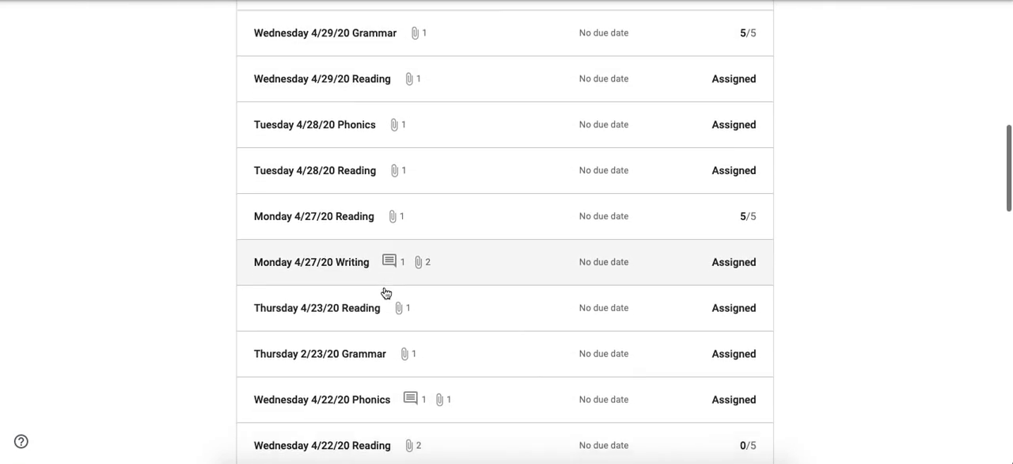
scroll("down", 3)
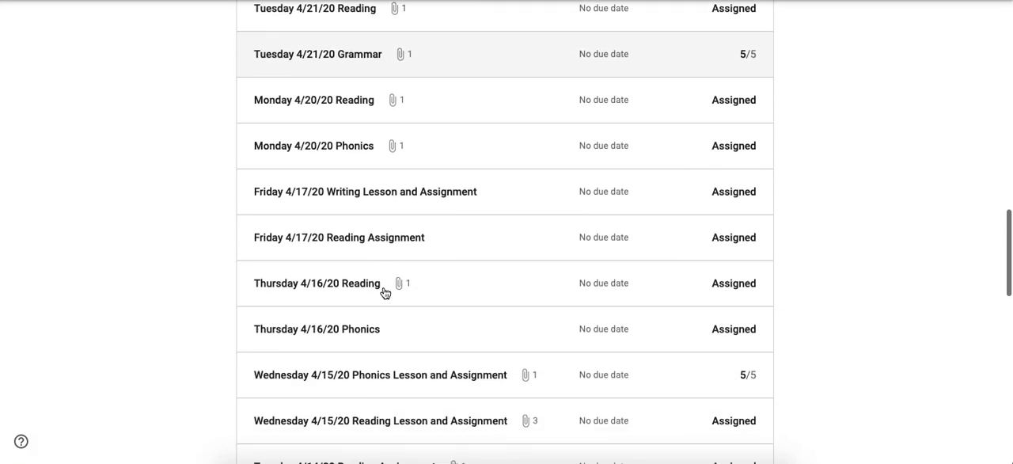
scroll("down", 3)
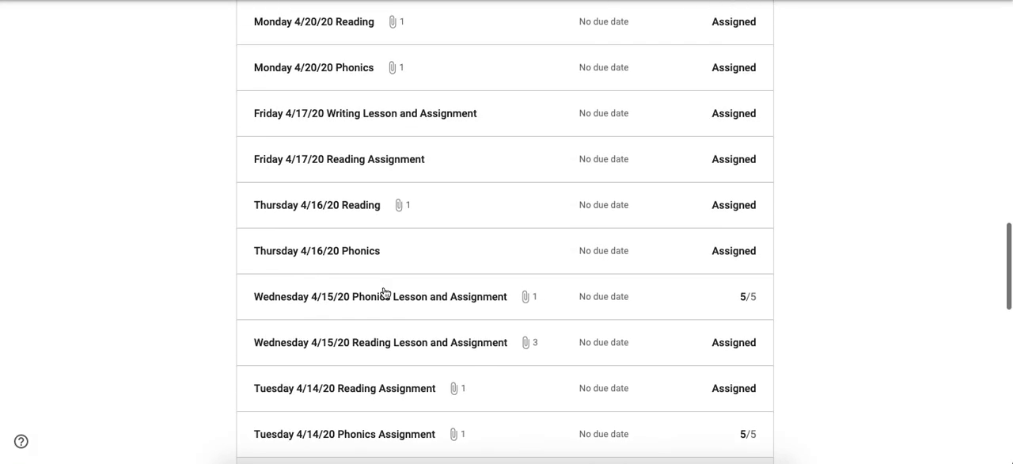
mouse_move(661, 250)
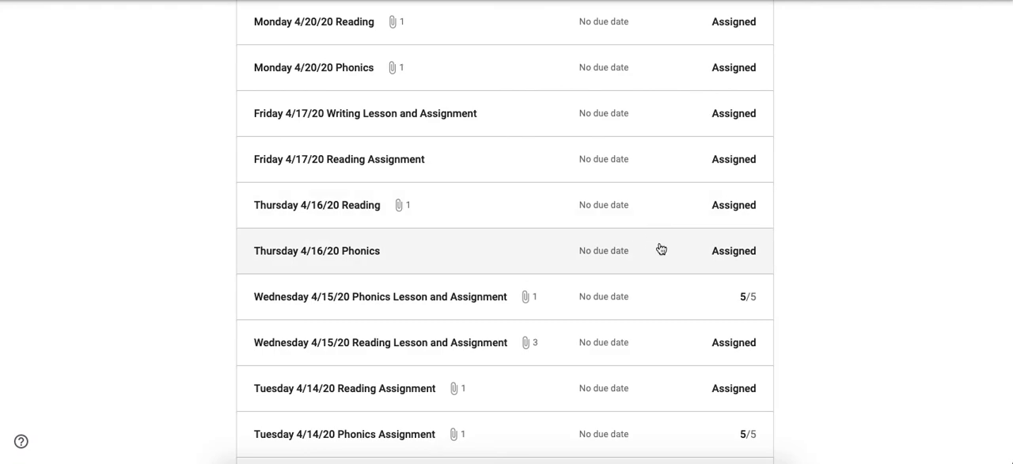
mouse_move(731, 261)
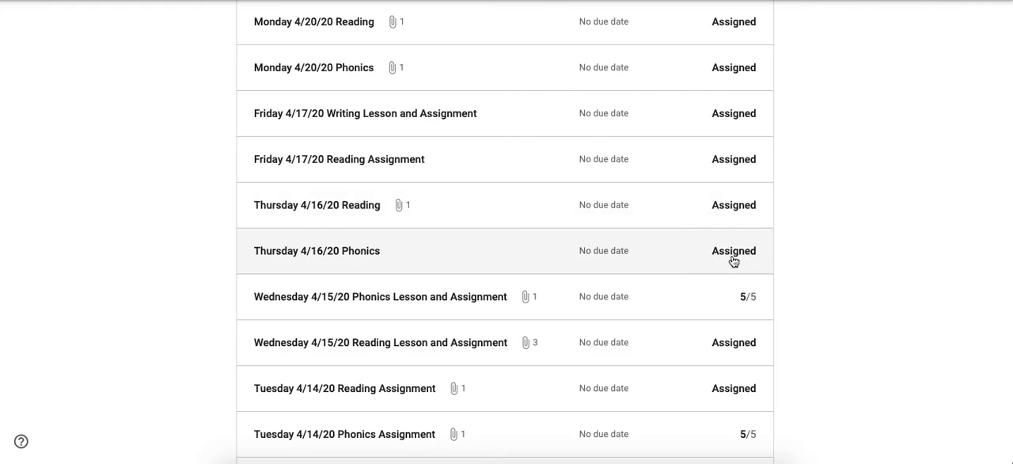
mouse_move(747, 304)
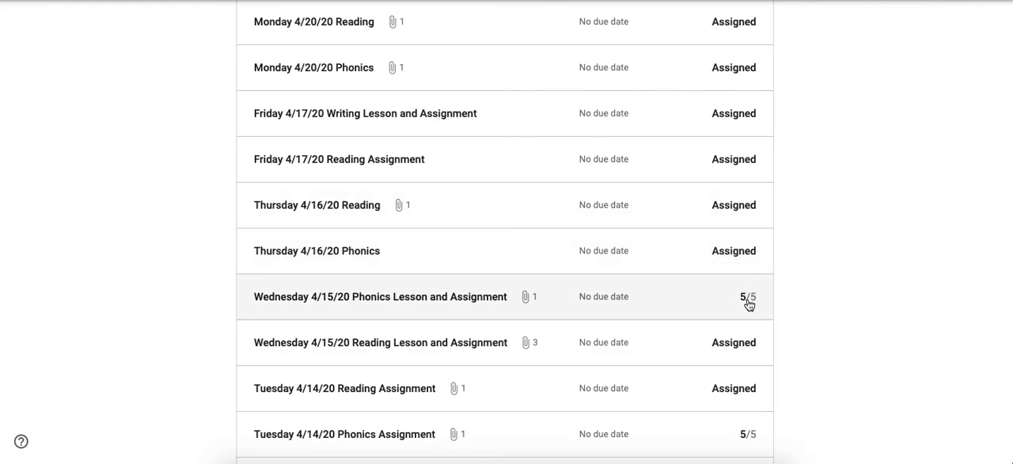
mouse_move(744, 307)
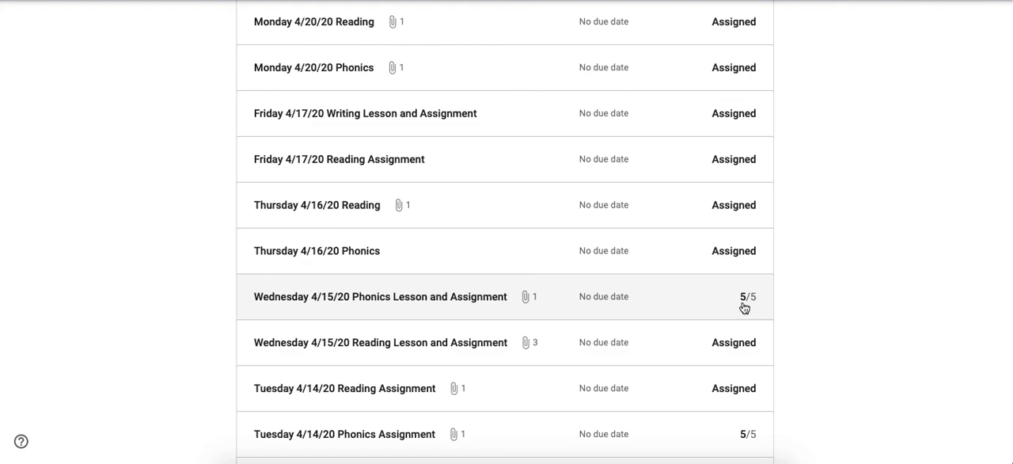
mouse_move(751, 310)
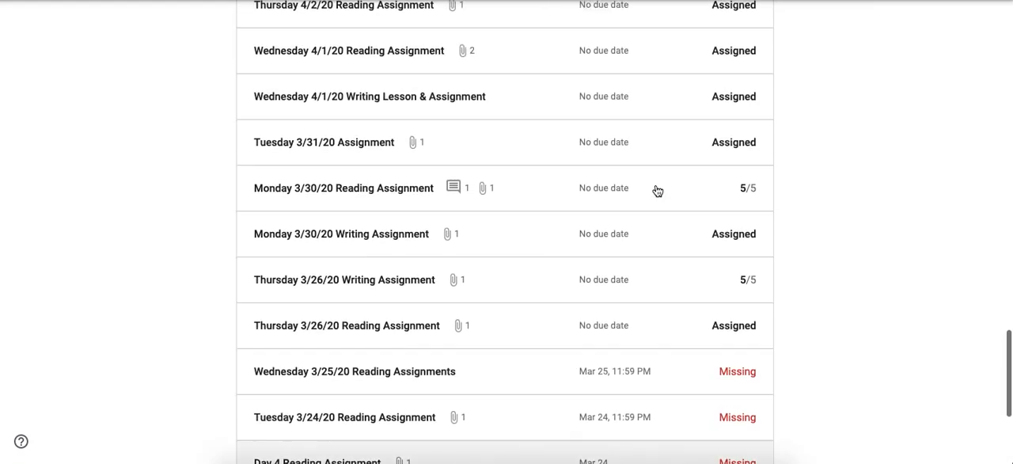
scroll("up", 3)
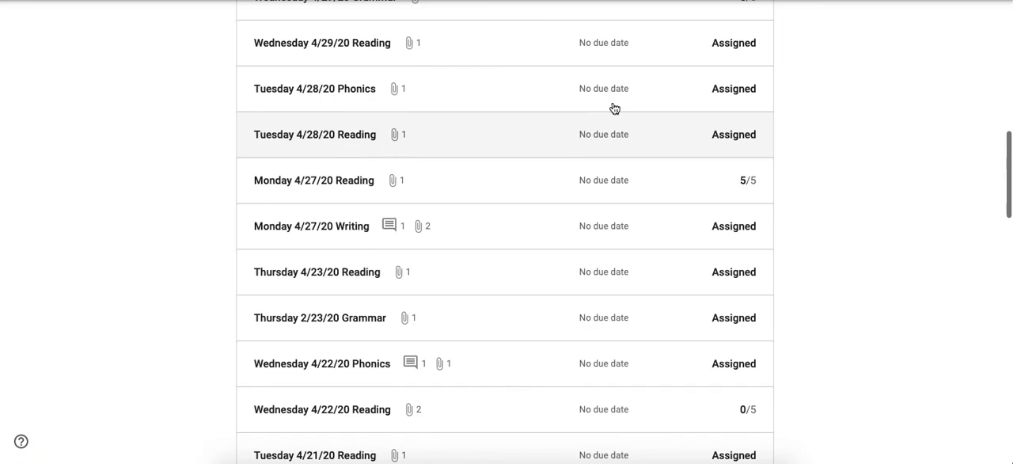
scroll("down", 3)
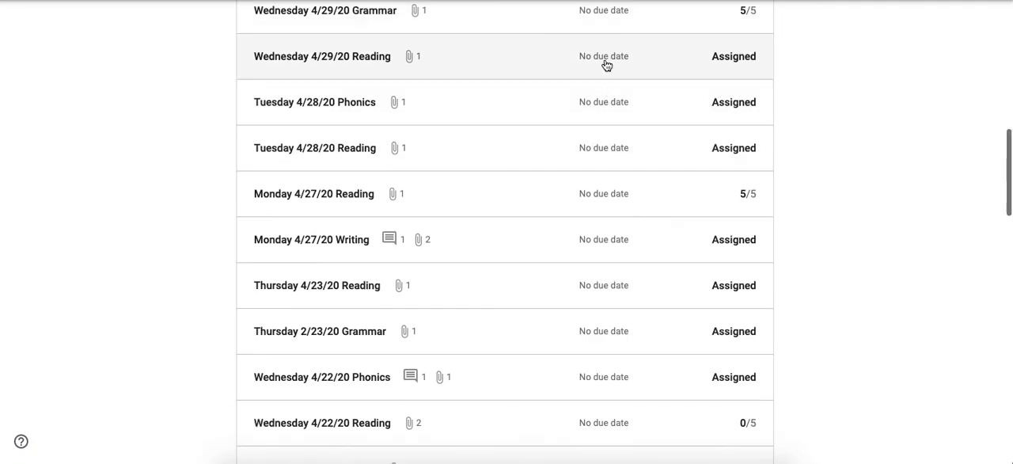
scroll("up", 3)
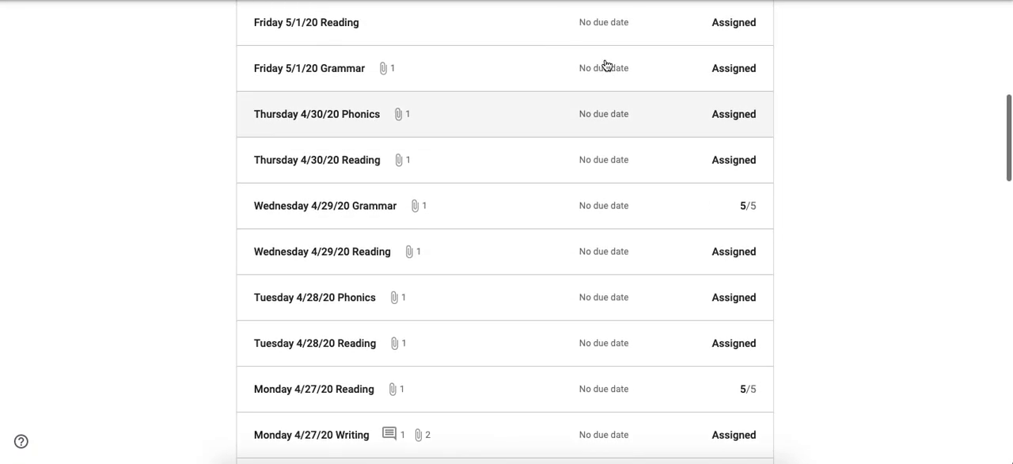
scroll("up", 3)
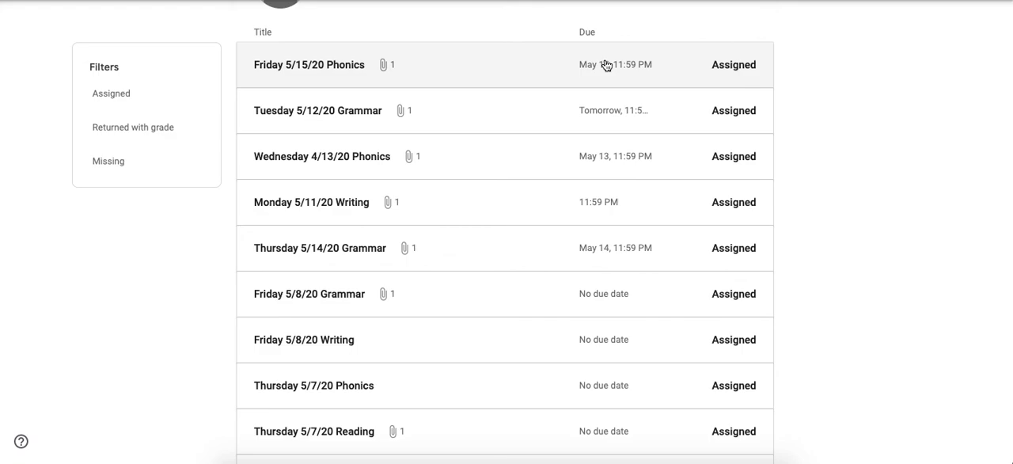
mouse_move(152, 67)
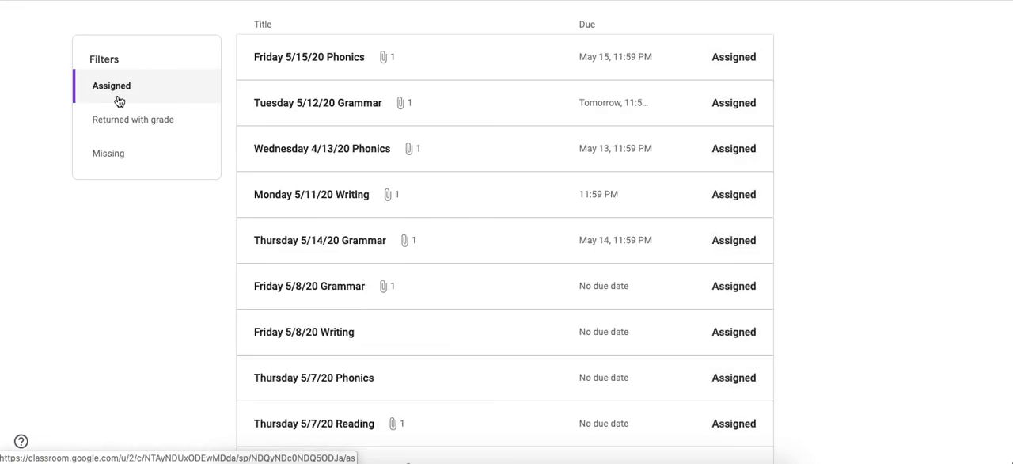
Step: Filter the class work to Returned with grade, then to Missing, leaving seven March assignments
left_click(133, 118)
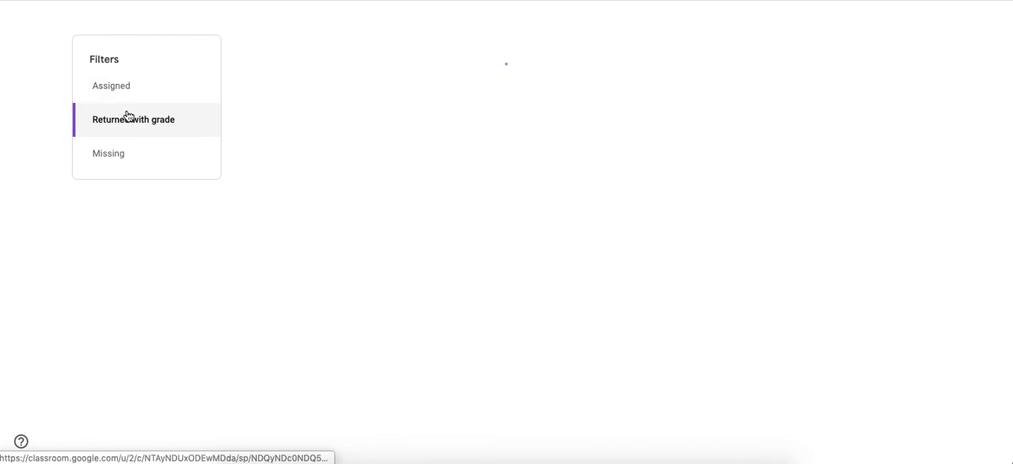
left_click(133, 119)
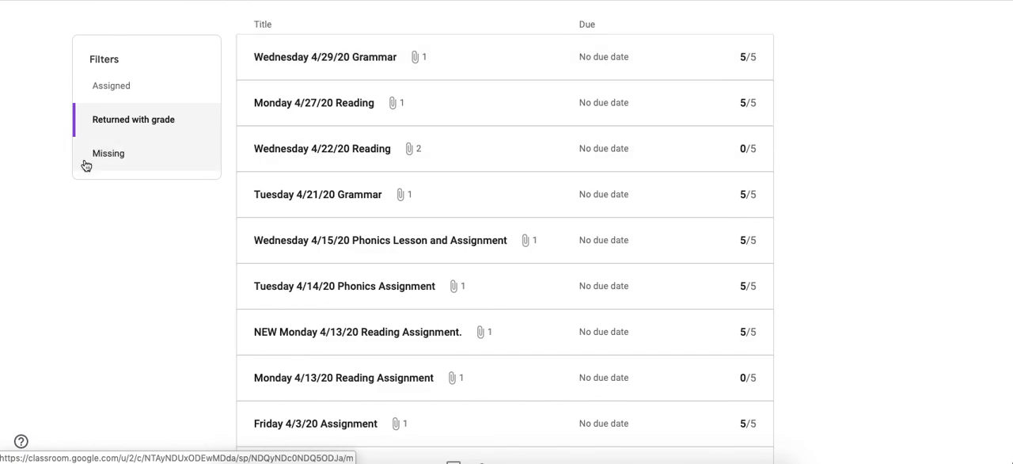
left_click(107, 152)
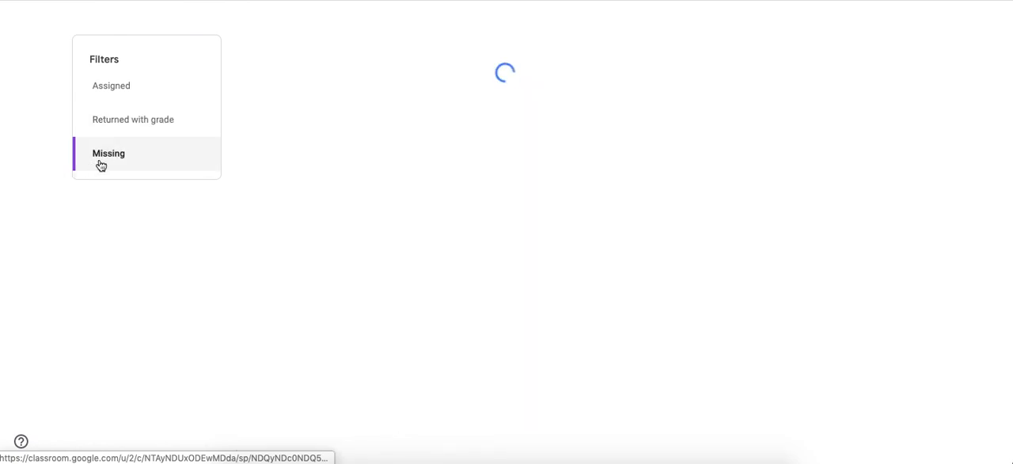
left_click(107, 152)
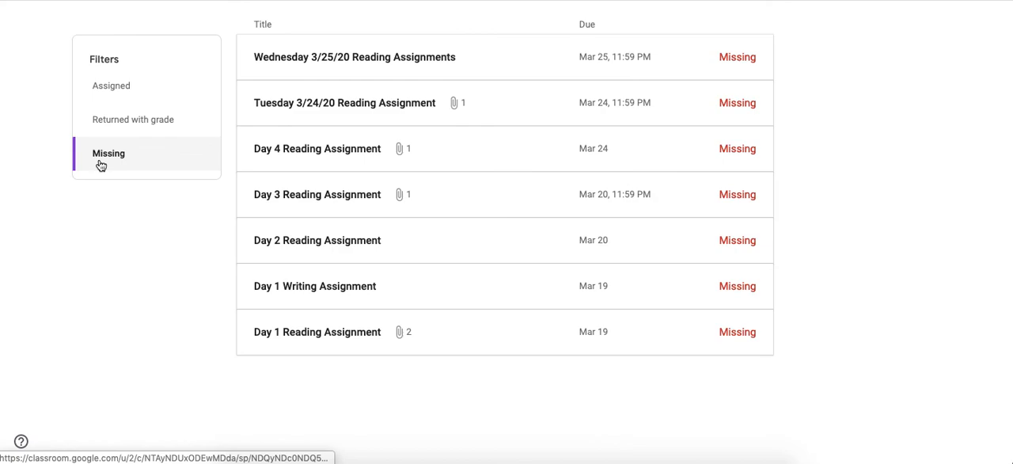